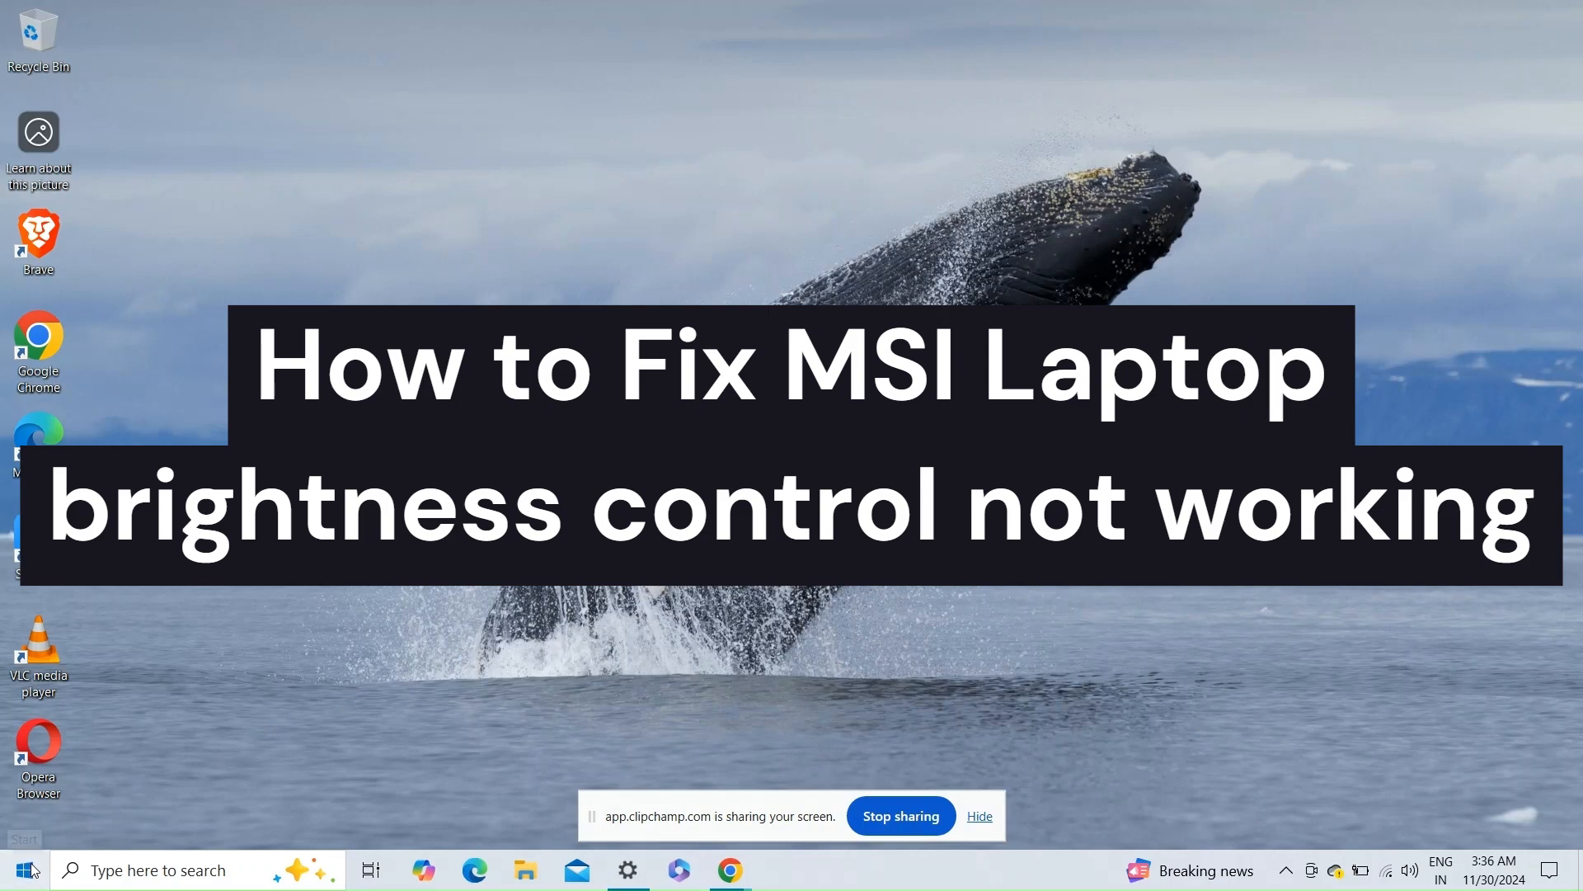
- Bring up the Start menu list of apps and shortcuts from the desktop taskbar
click(18, 870)
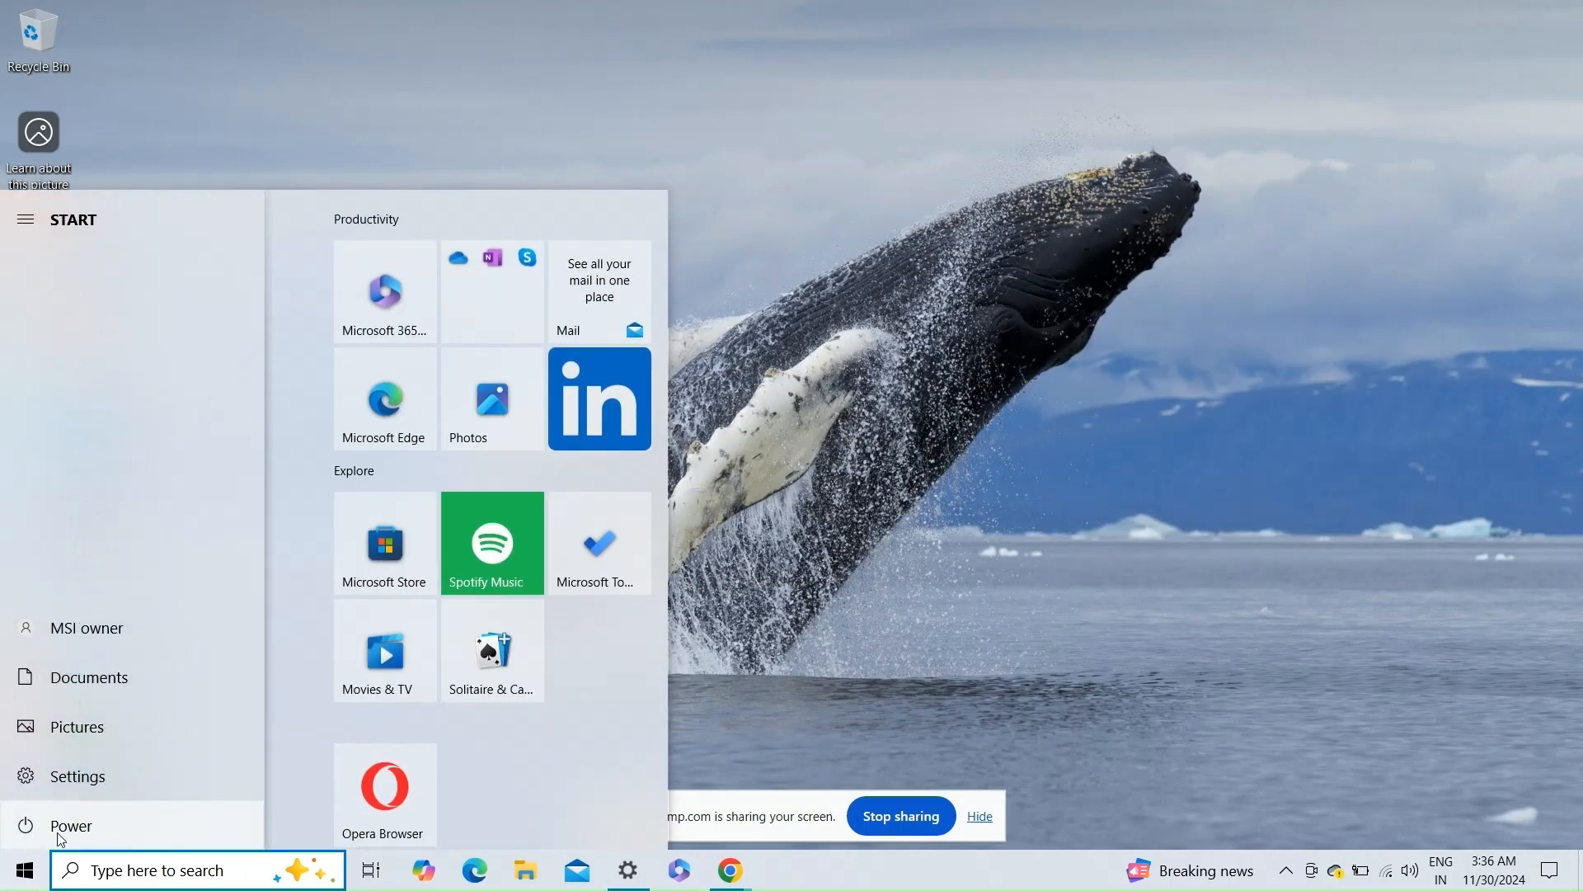
click(69, 825)
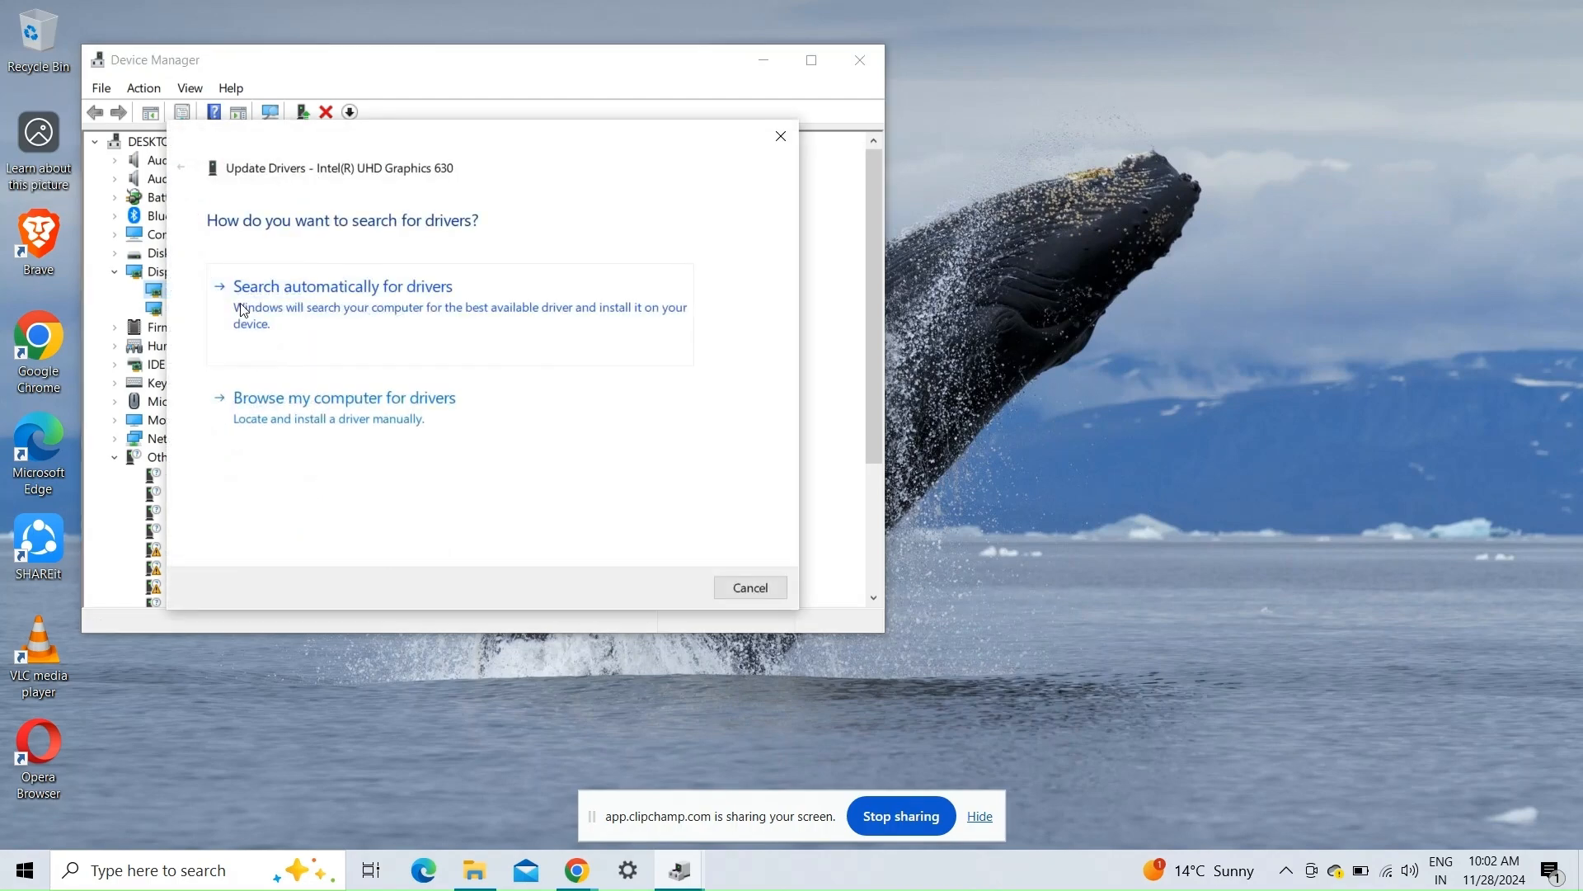
- Let Windows search automatically for the best Intel UHD Graphics 630 driver
click(341, 285)
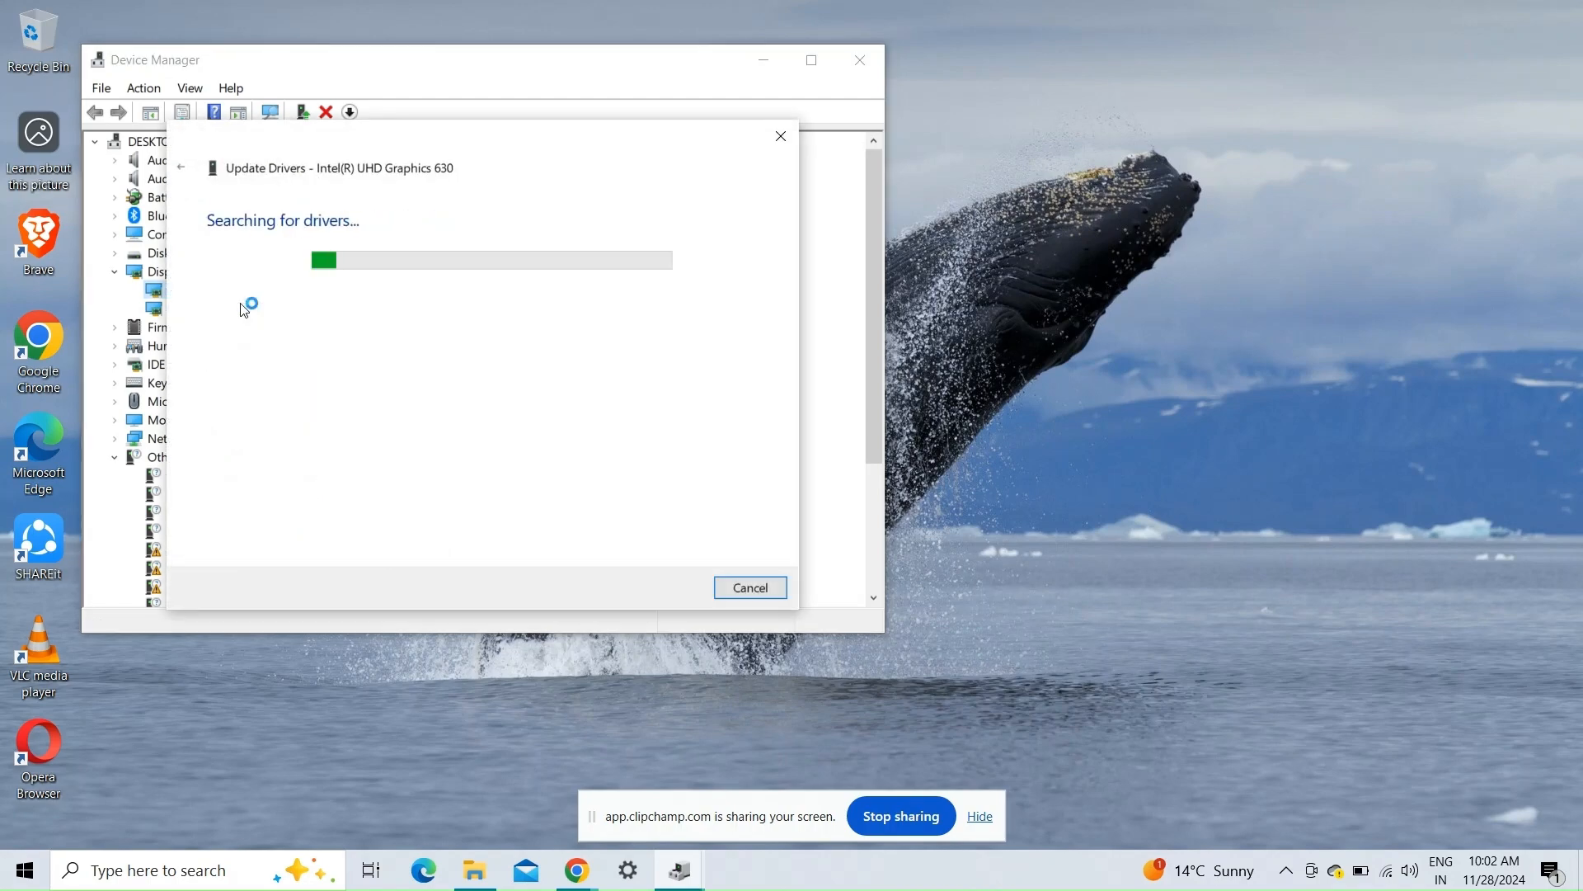